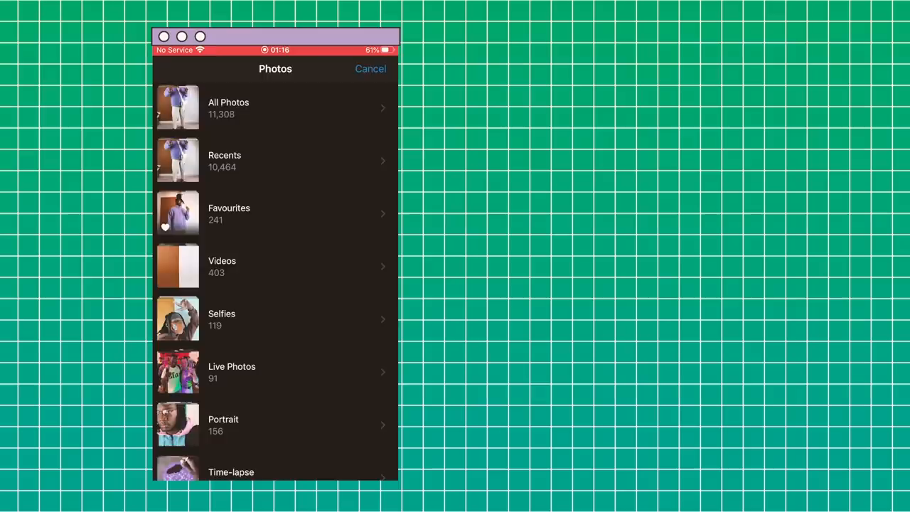
Cancel the Photos album picker so Photoshop's home screen with recent documents shows
left_click(370, 68)
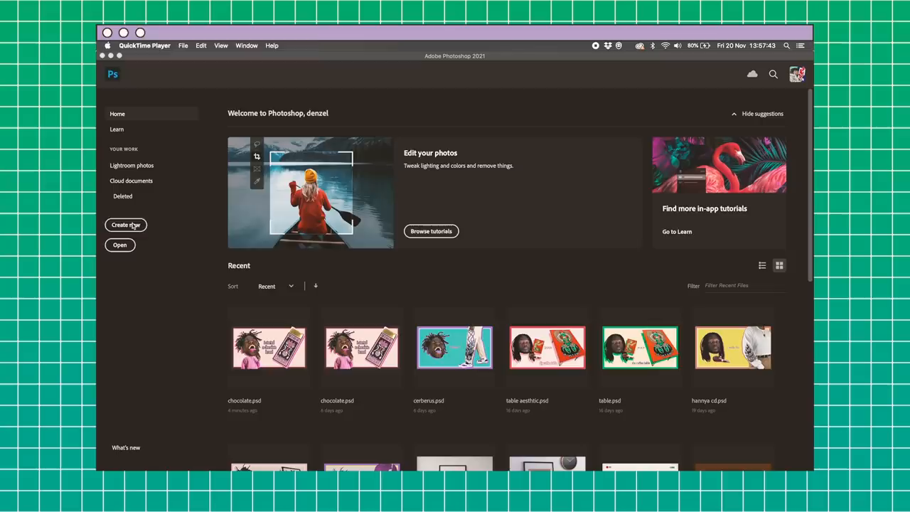